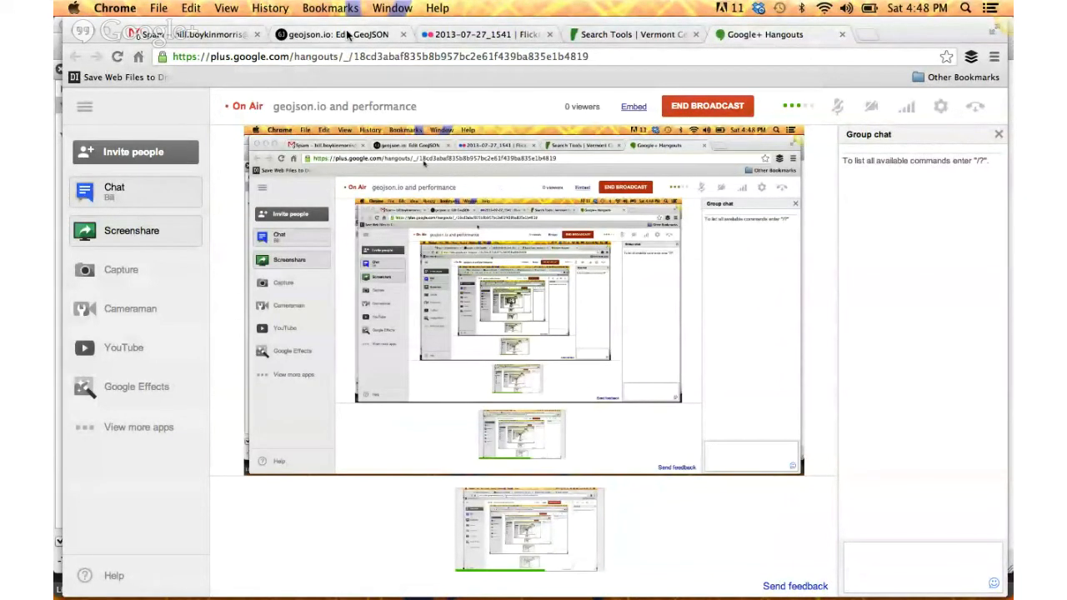
Step: Switch from the Hangouts tab to the geojson.io Winooski map with the Network panel visible
{"action": "left_click", "coordinate": [334, 33]}
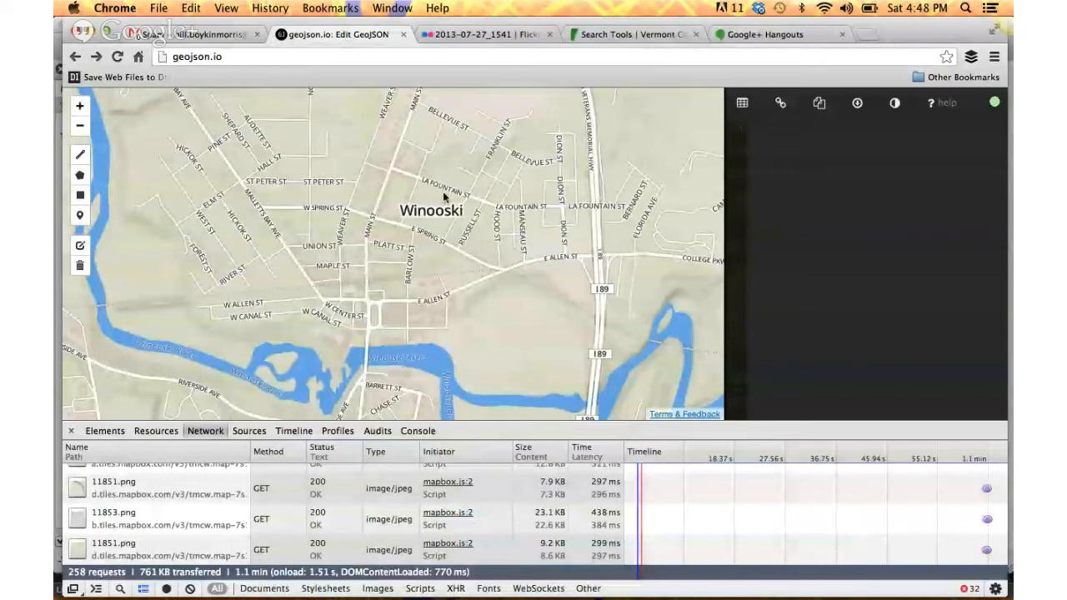
{"action": "mouse_move", "coordinate": [925, 492]}
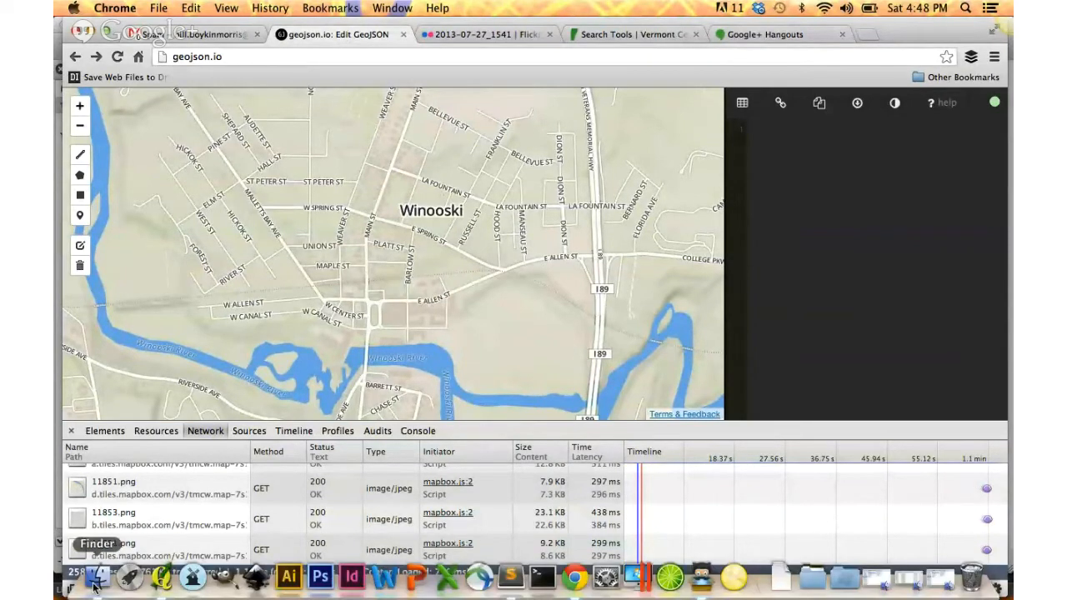
Step: Drag a .geojson file from the geosprocket-geodata Finder folder onto the map, then close Finder
{"action": "left_click", "coordinate": [99, 577]}
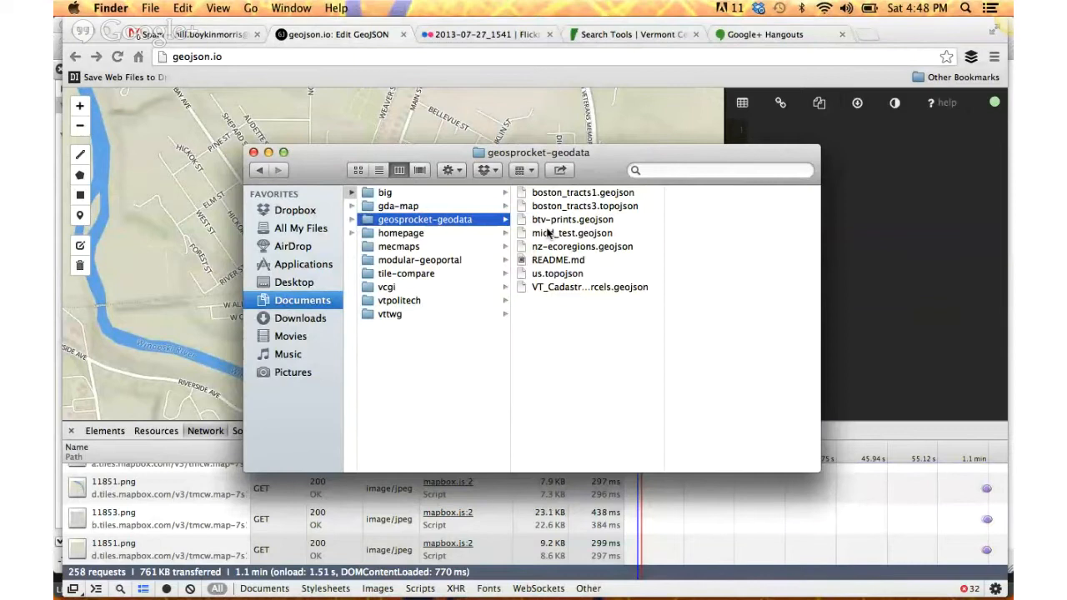
{"action": "left_click_drag", "start_coordinate": [574, 220], "coordinate": [900, 187]}
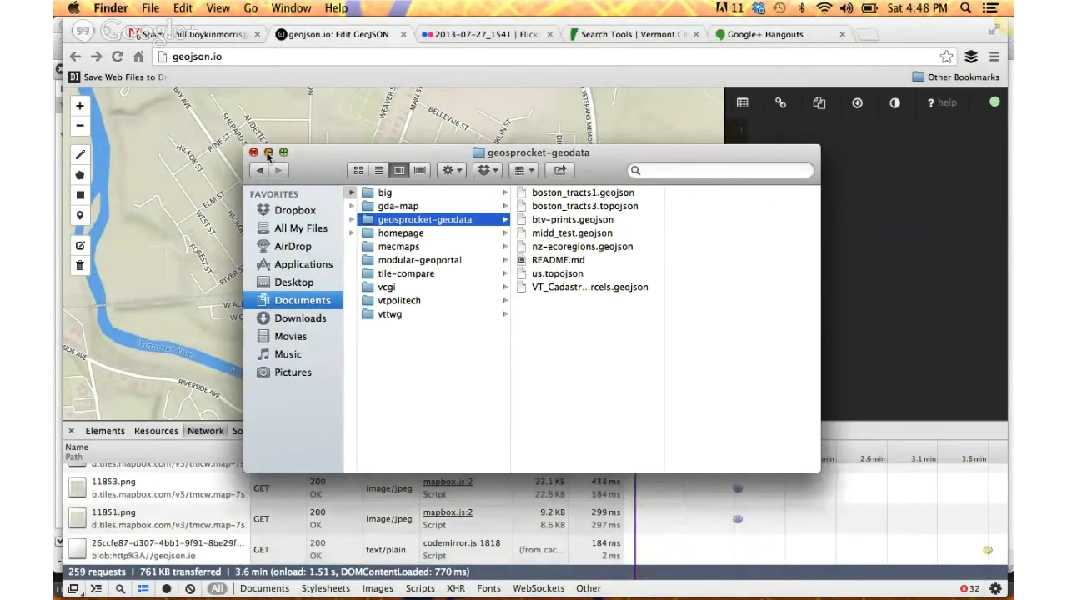
{"action": "left_click", "coordinate": [255, 154]}
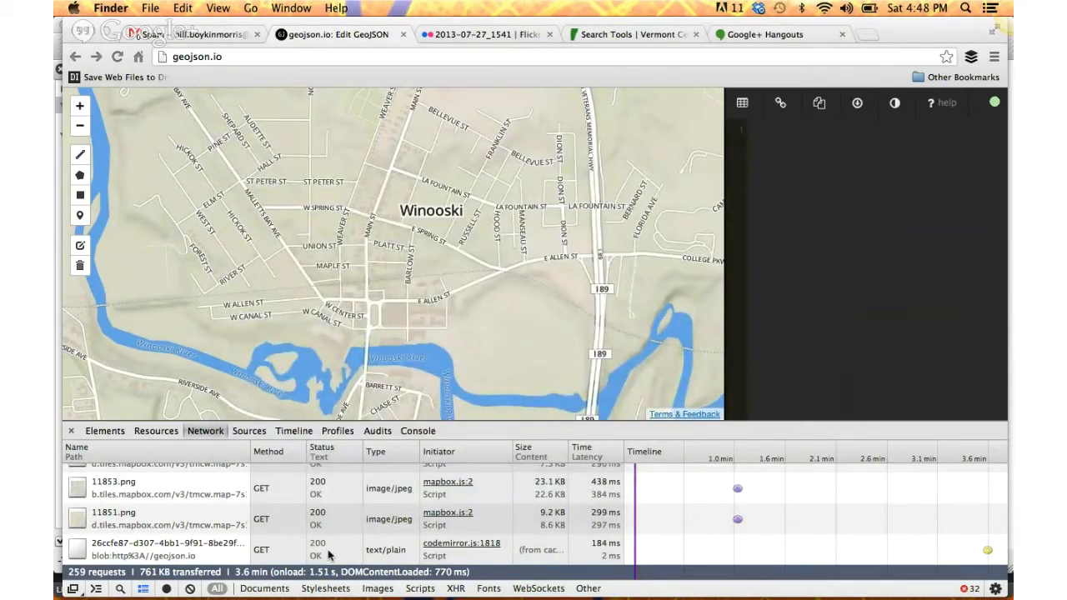
{"action": "mouse_move", "coordinate": [233, 552]}
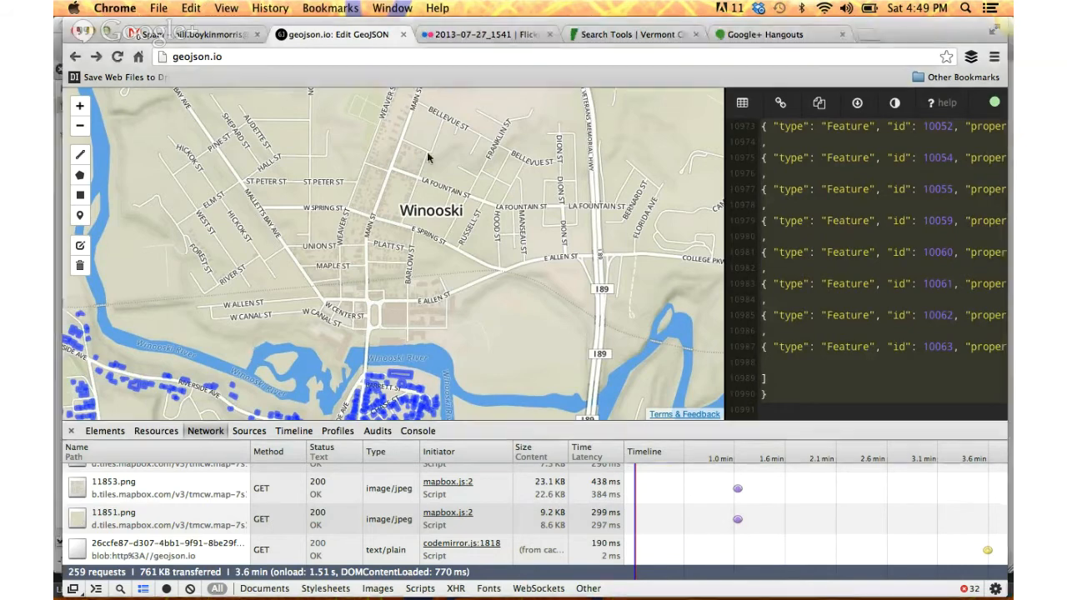
{"action": "mouse_move", "coordinate": [273, 392]}
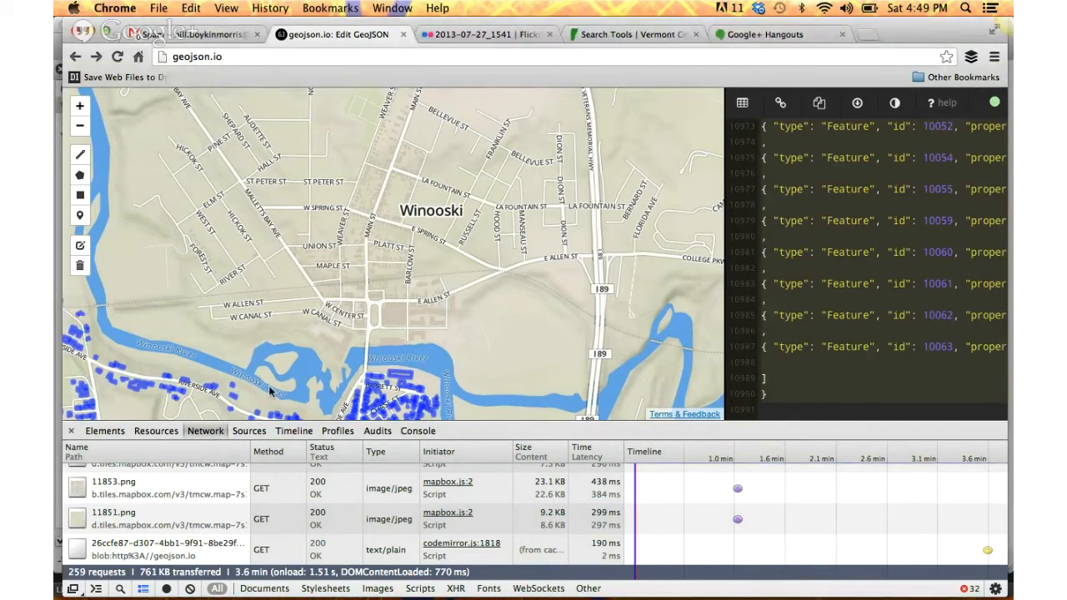
{"action": "mouse_move", "coordinate": [153, 353]}
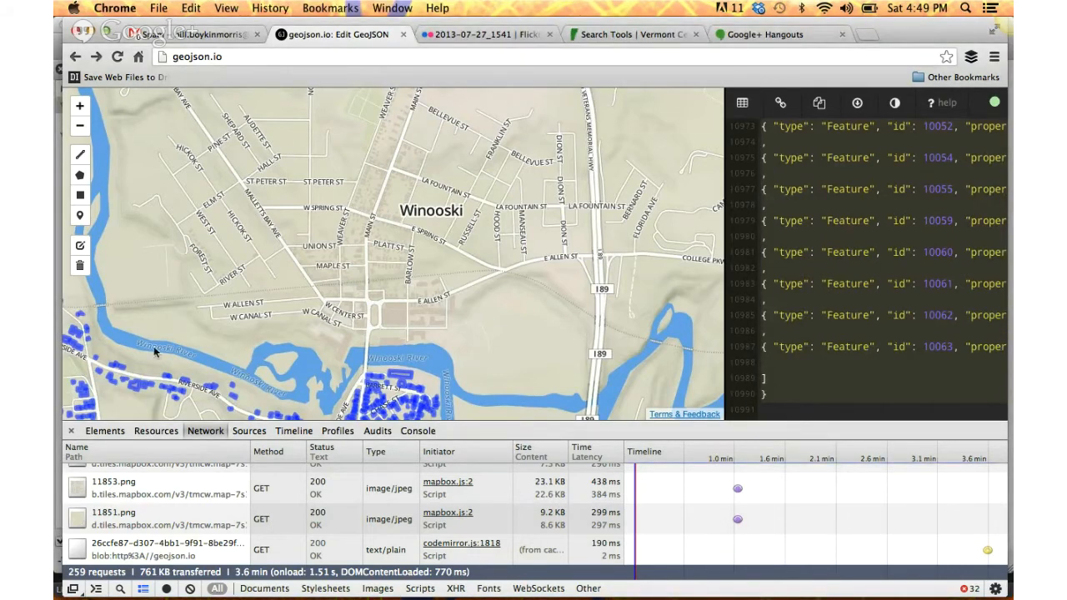
{"action": "mouse_move", "coordinate": [223, 302]}
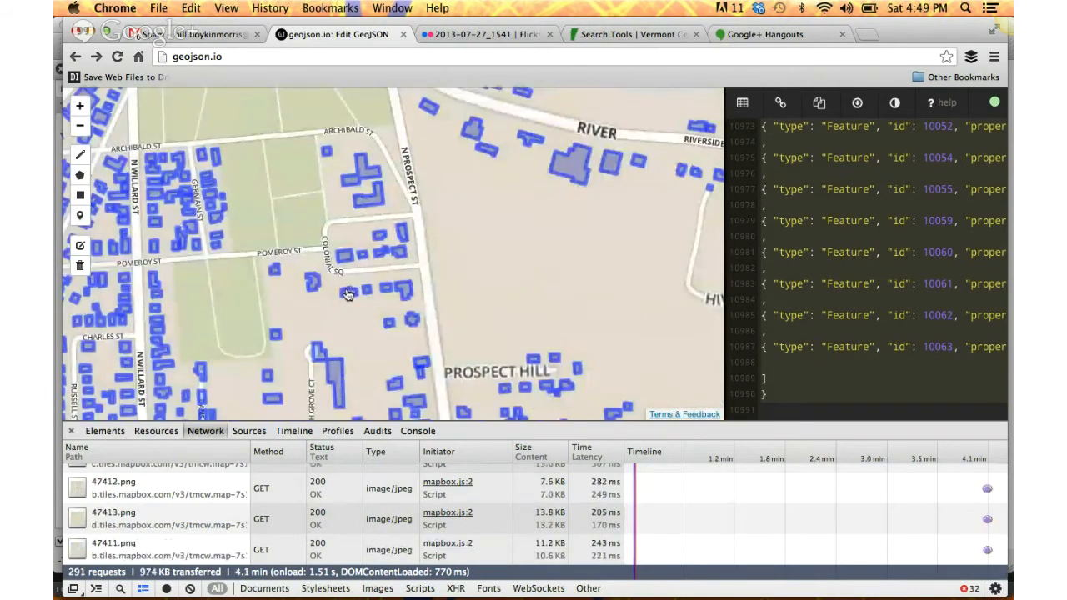
Step: Inspect one building polygon's properties, then enter edit mode on the loaded features
{"action": "left_click", "coordinate": [349, 293]}
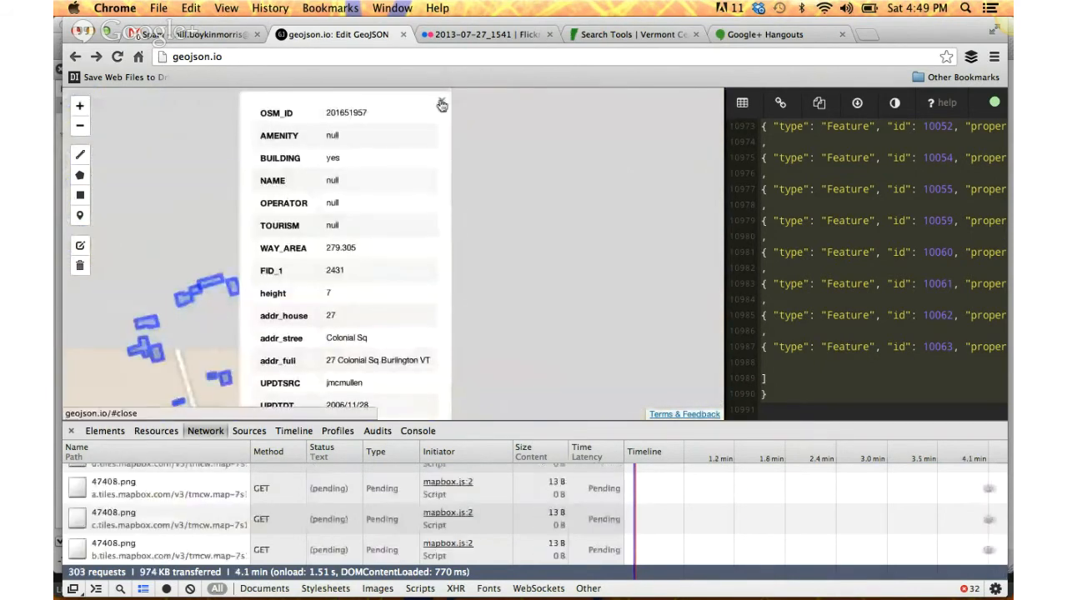
{"action": "left_click", "coordinate": [442, 103]}
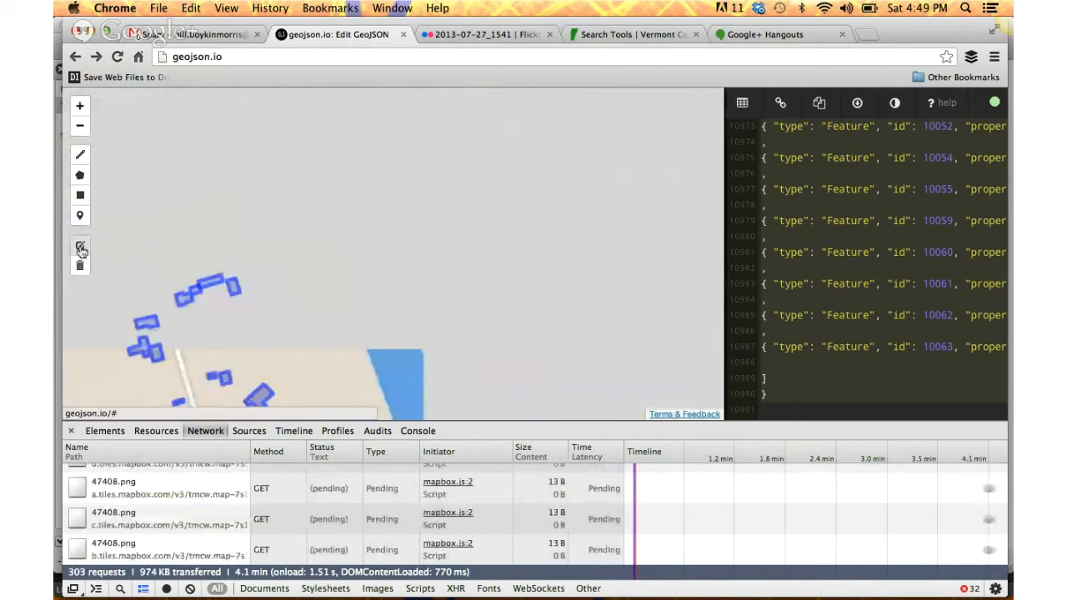
{"action": "mouse_move", "coordinate": [447, 414]}
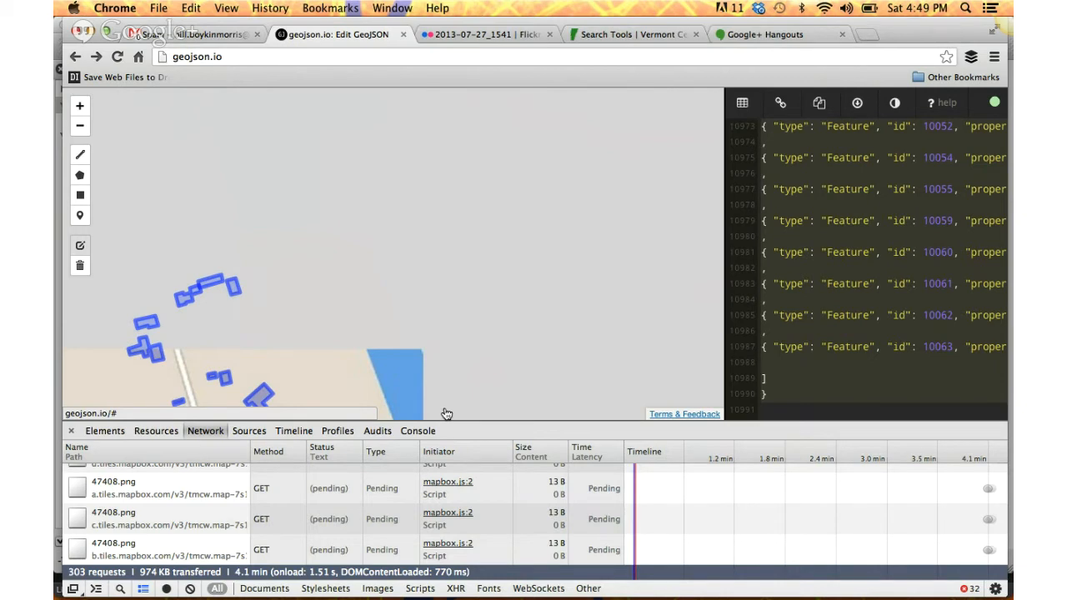
{"action": "mouse_move", "coordinate": [753, 354]}
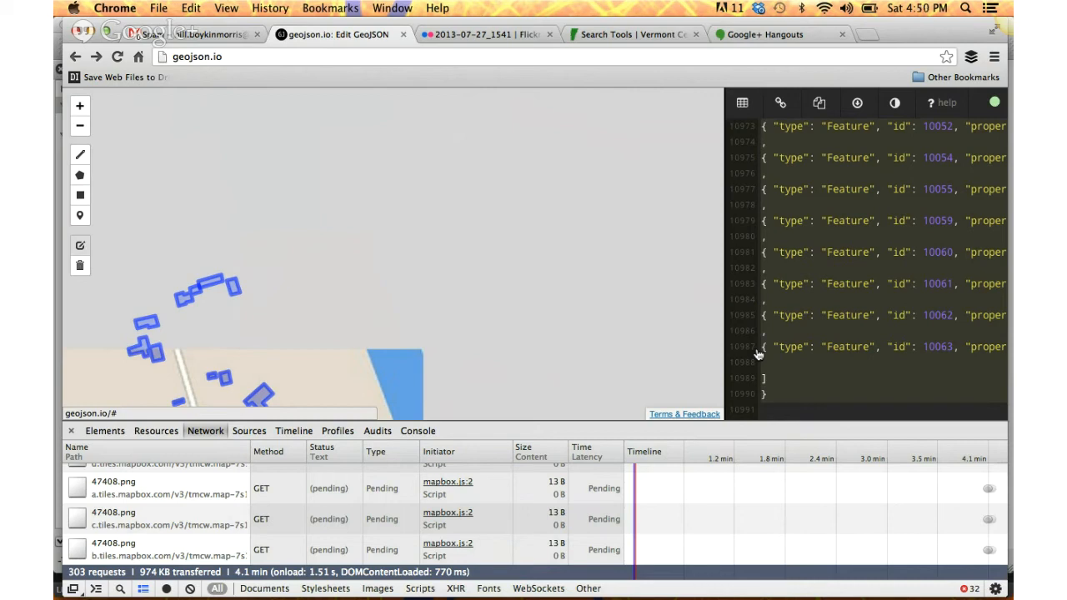
{"action": "mouse_move", "coordinate": [542, 475]}
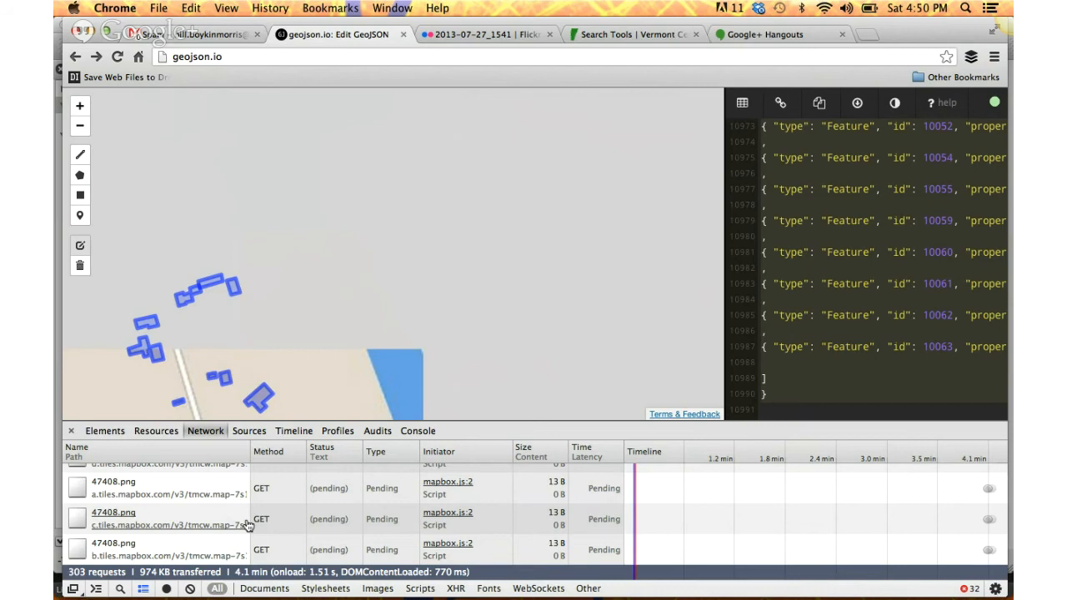
{"action": "mouse_move", "coordinate": [330, 395]}
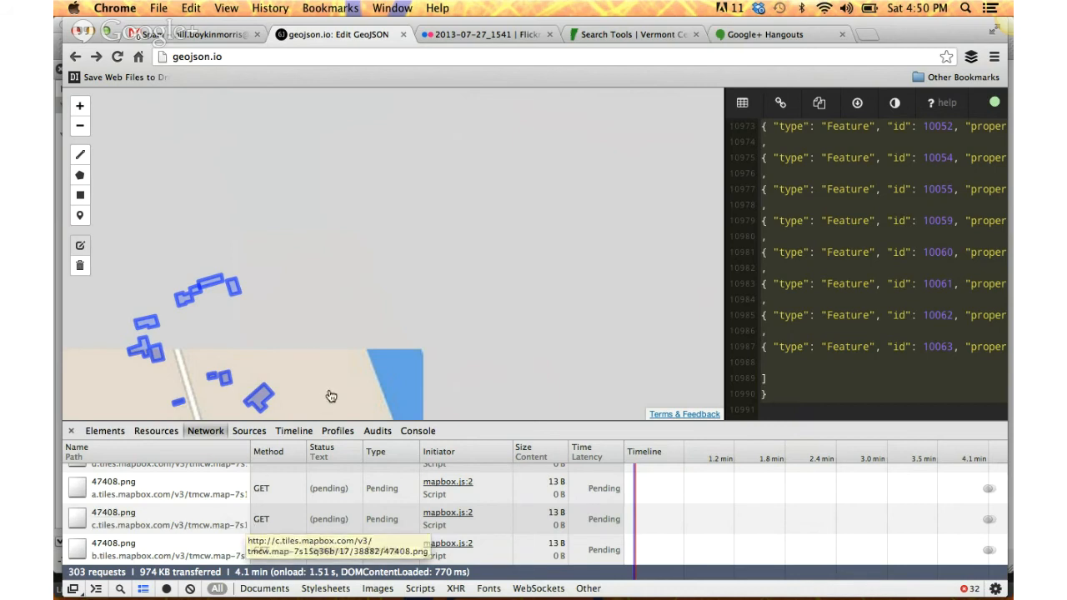
{"action": "mouse_move", "coordinate": [470, 508]}
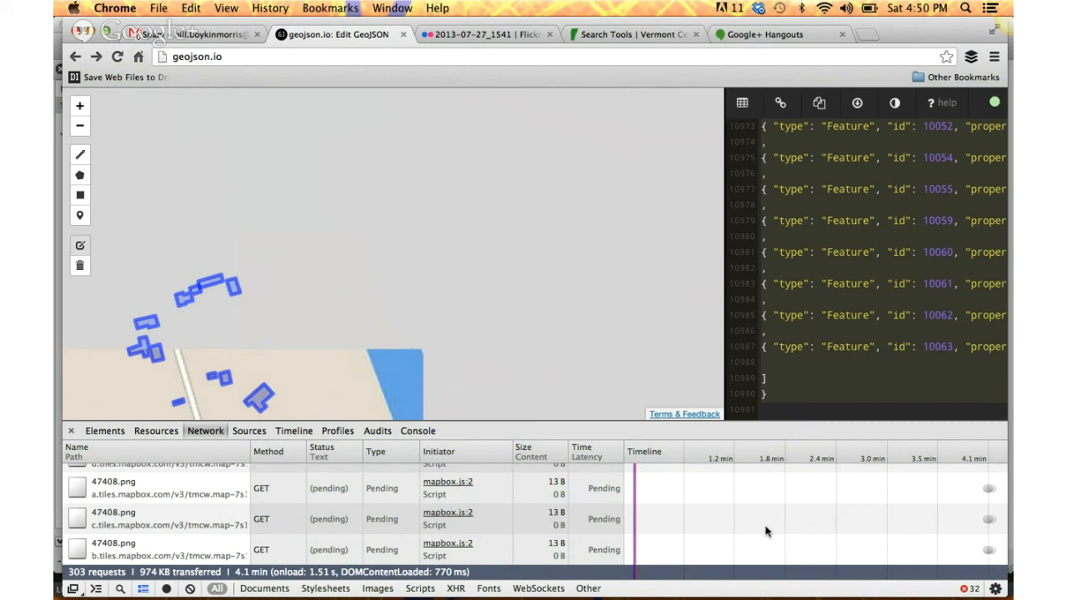
{"action": "mouse_move", "coordinate": [725, 83]}
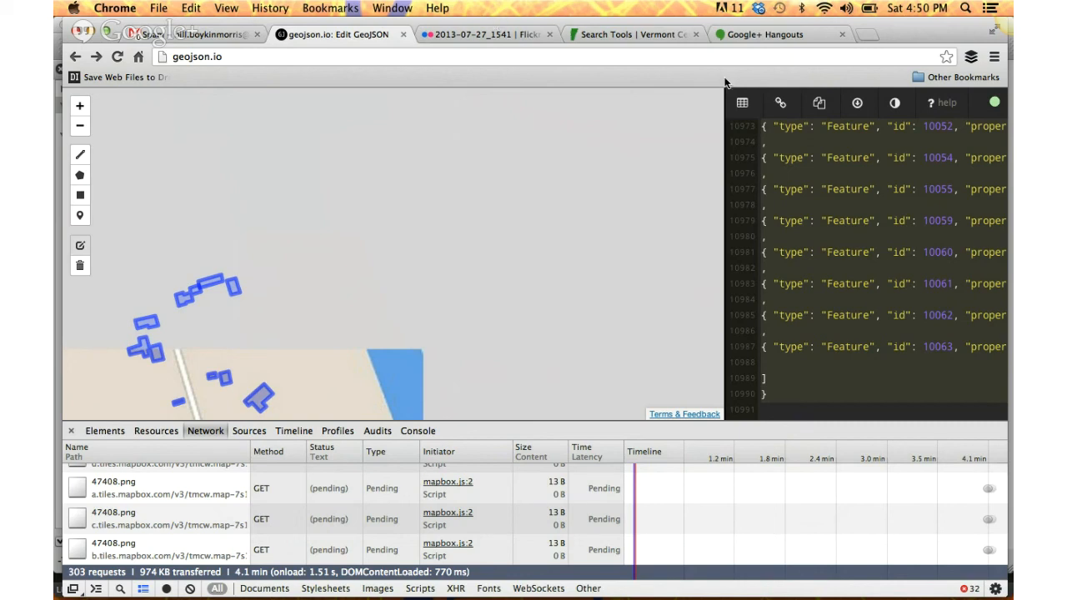
{"action": "mouse_move", "coordinate": [763, 34]}
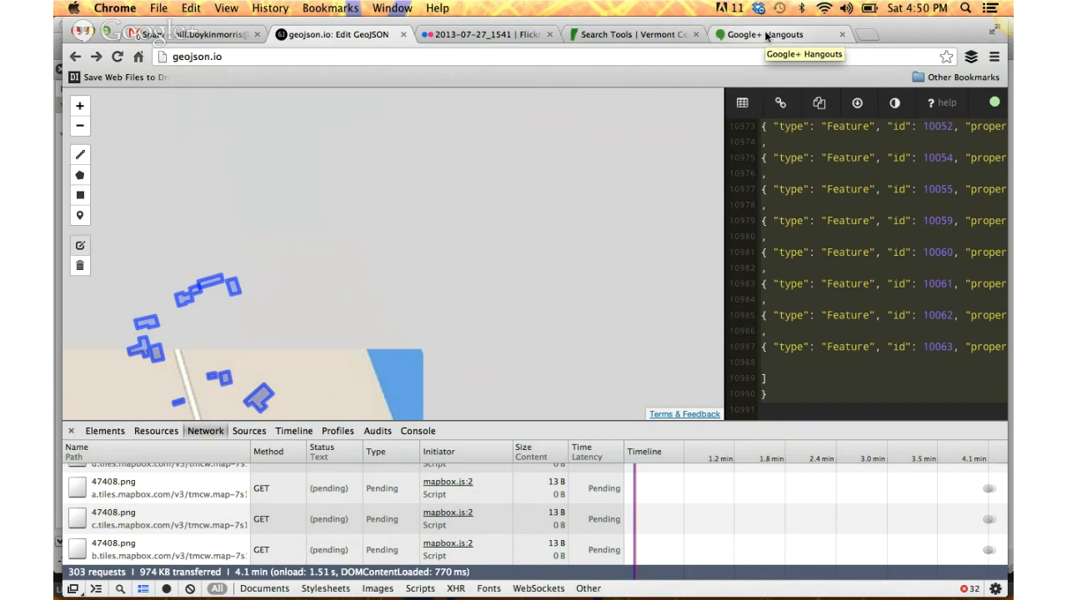